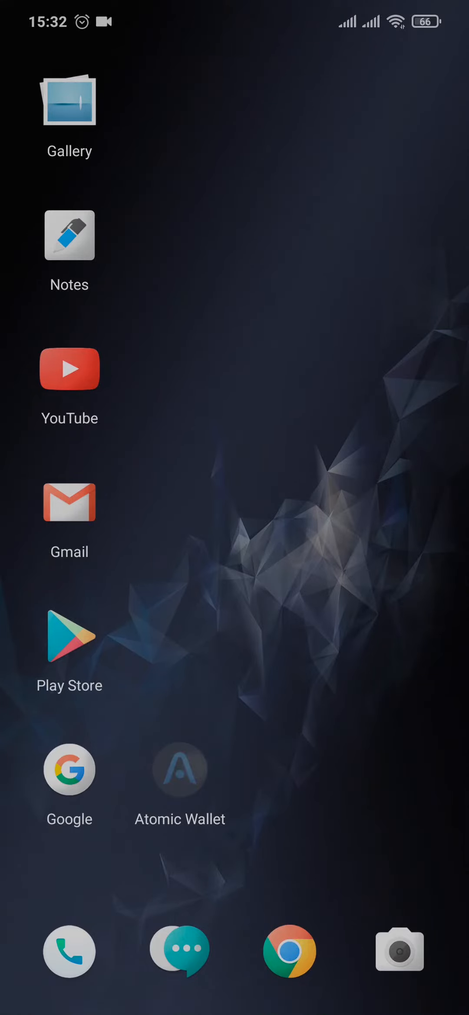
Step: Launch Atomic Wallet from the Android home screen to show the coin list
click(181, 770)
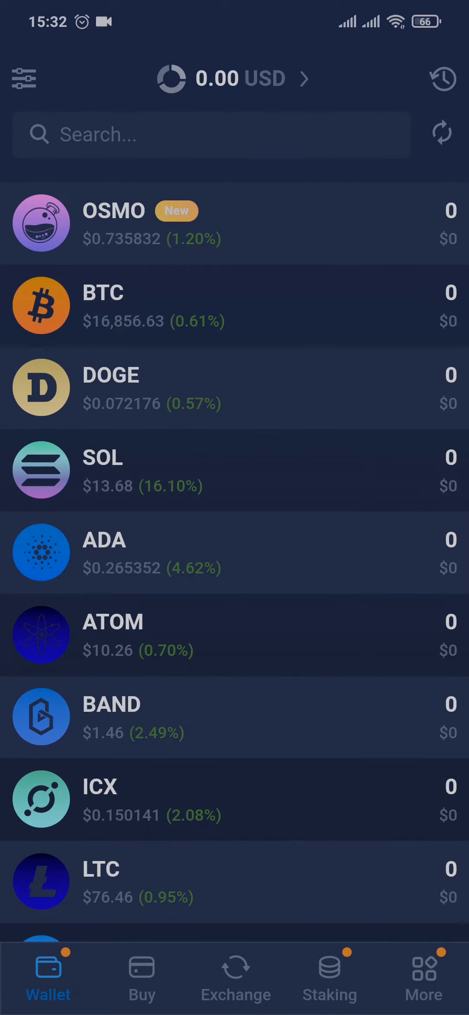
Step: Open the BTC entry to view its 0 BTC balance and price chart
click(442, 132)
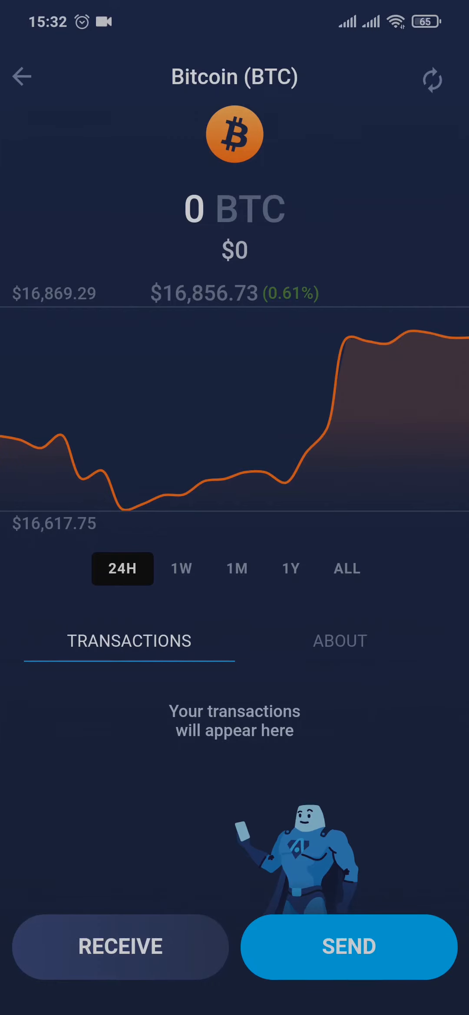
Step: Show the Bitcoin receive address and QR code, then copy its payment link
click(120, 947)
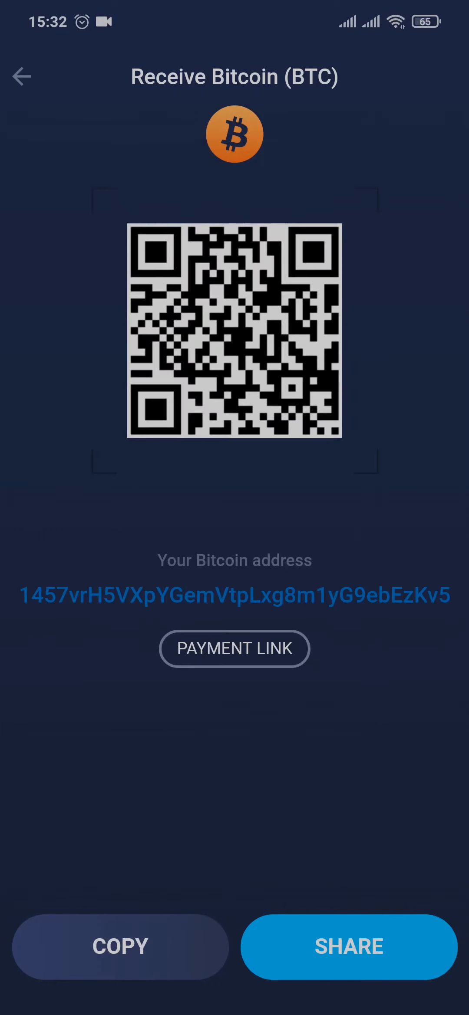
click(235, 596)
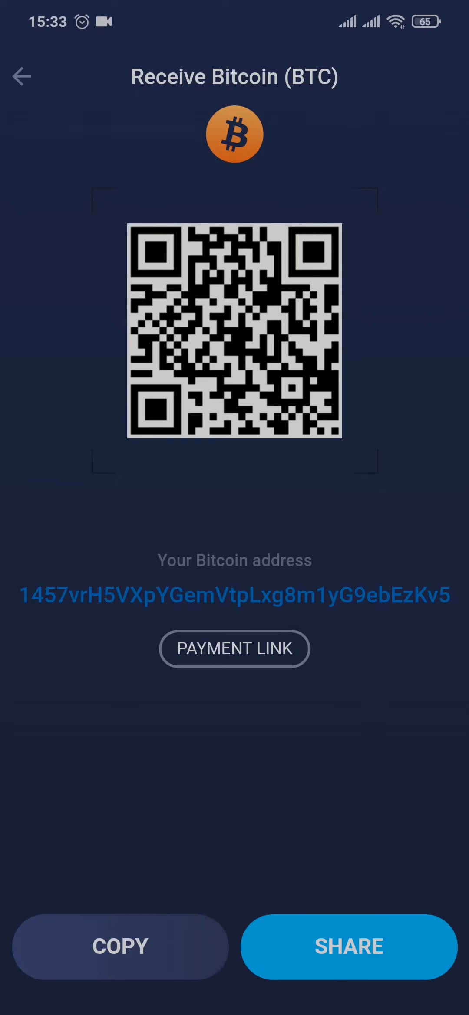
click(235, 649)
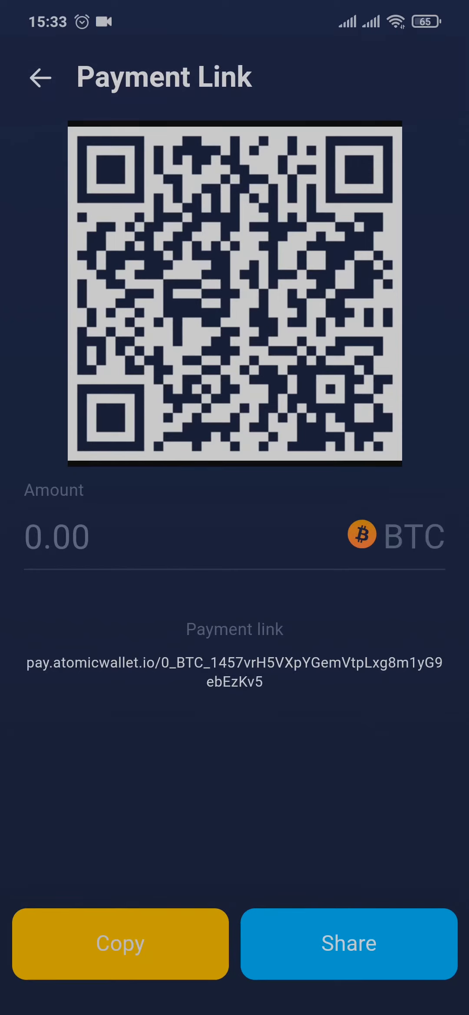
click(120, 944)
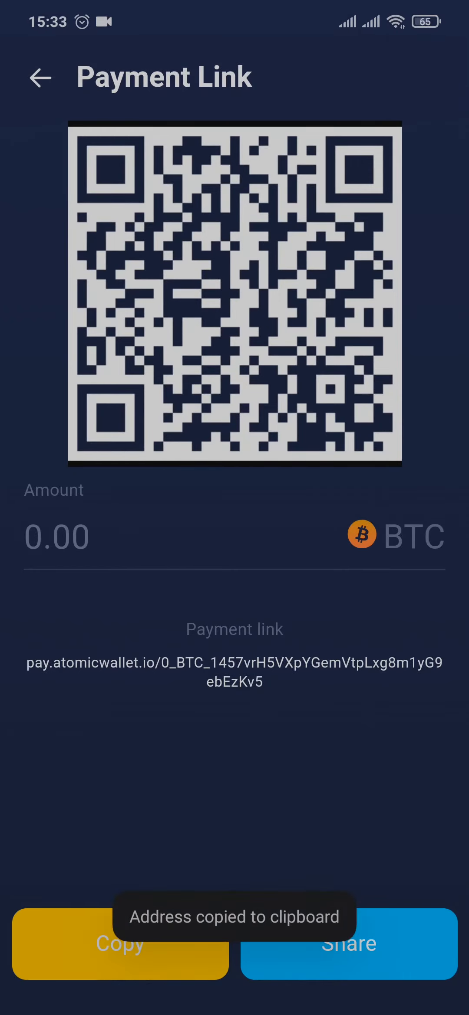